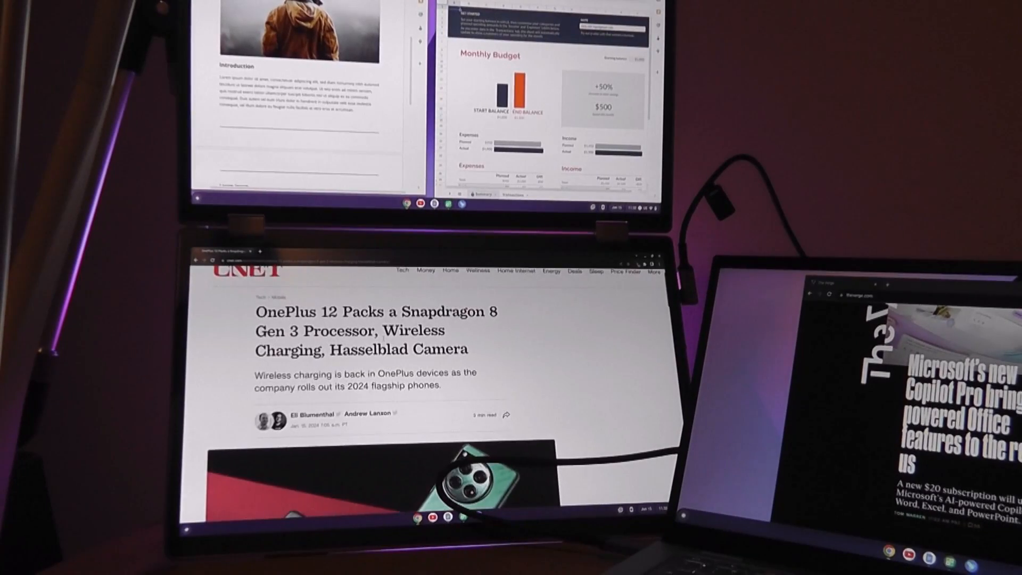
Step: Bring up the YouTube 4K no-copyright ocean video on the lower screen
{"action": "scroll", "scroll_direction": "down", "scroll_amount": 3}
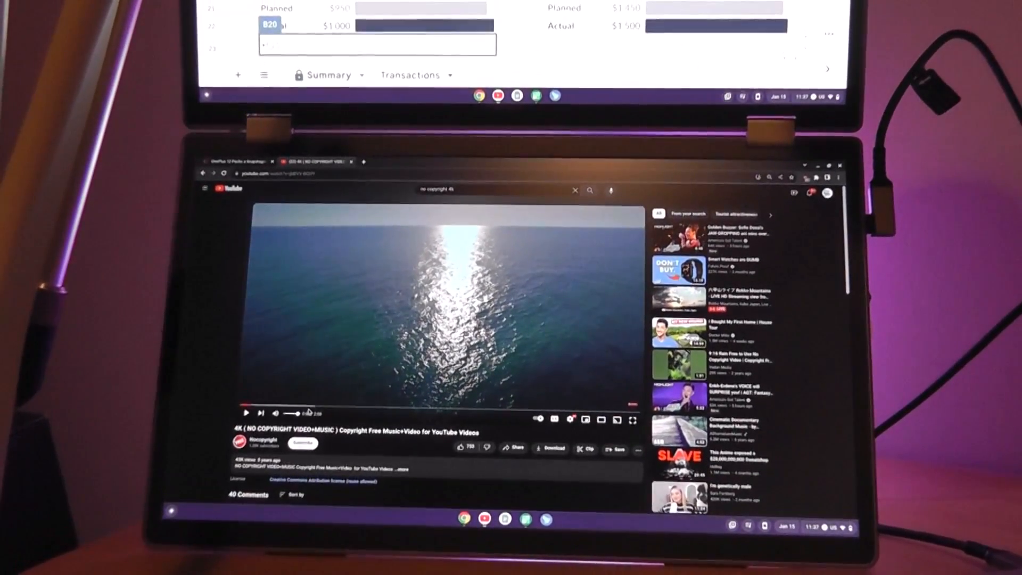
Step: Put the ocean video in full-screen mode and start it playing
{"action": "left_click", "coordinate": [633, 420]}
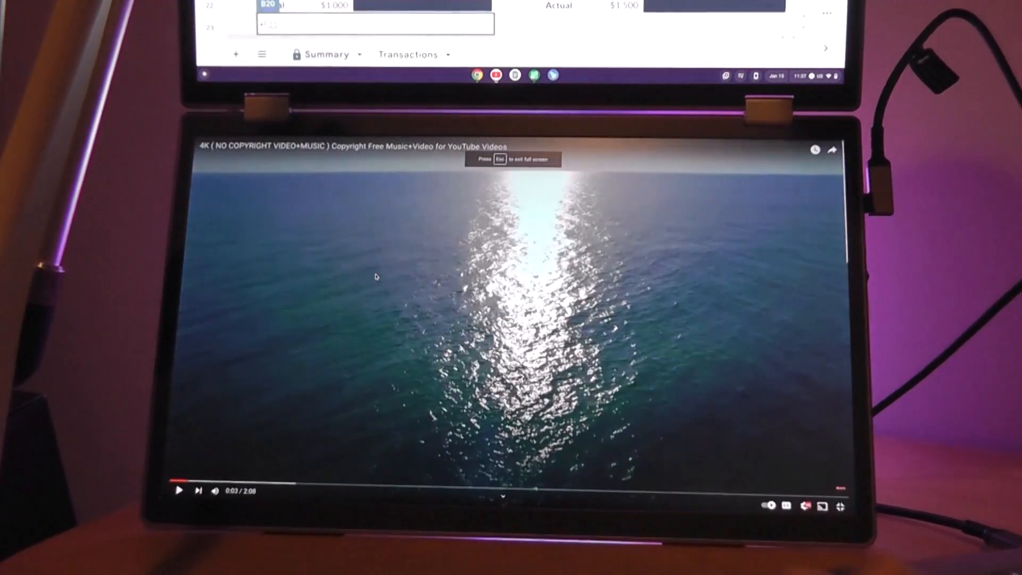
{"action": "left_click", "coordinate": [179, 490]}
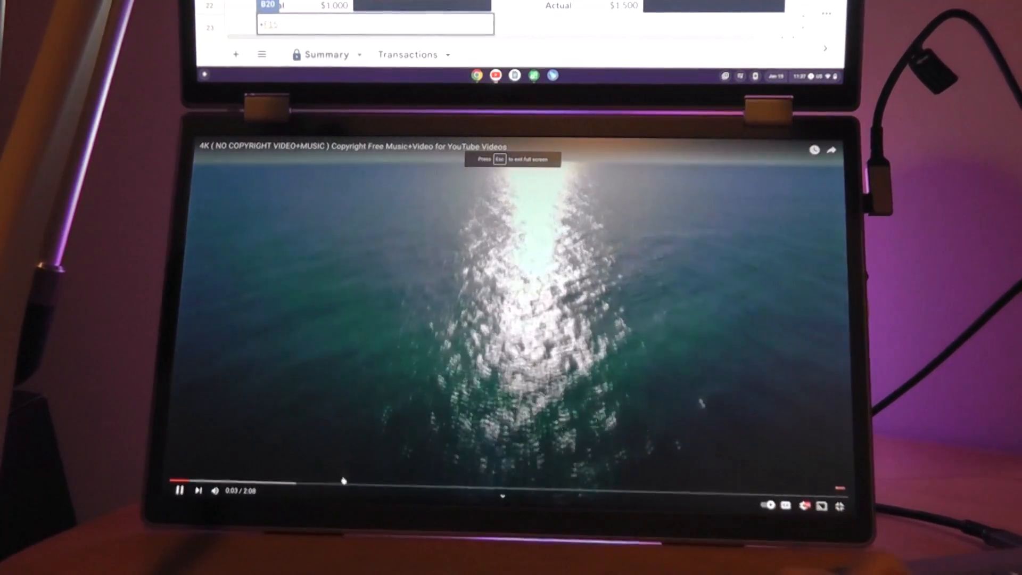